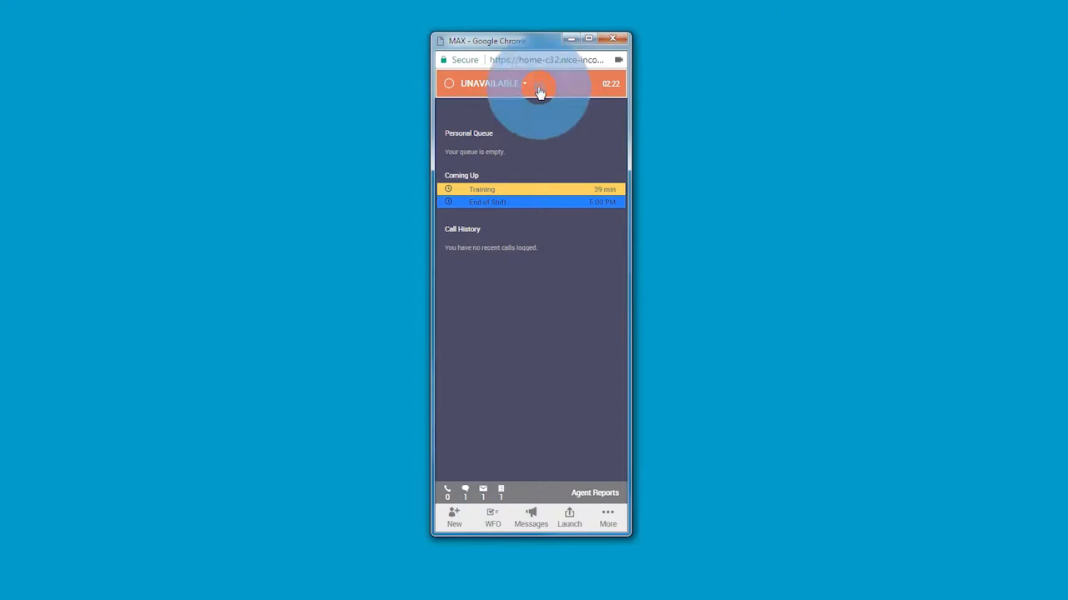
# Go Available, accept the rescheduling email, start a reply 'Hello Diana,', then switch to chat.
pyautogui.click(539, 87)
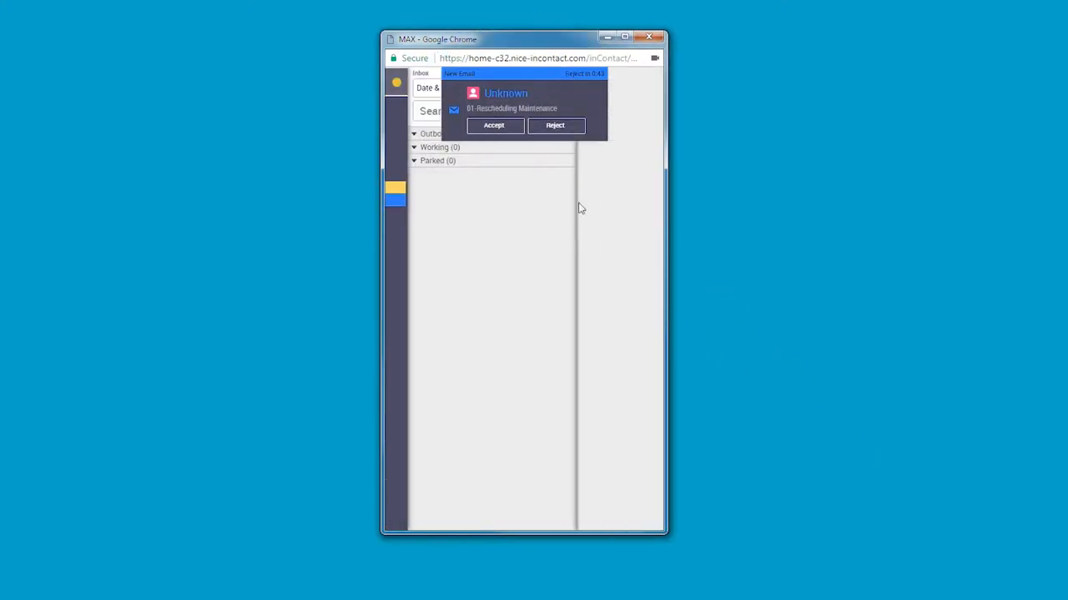
pyautogui.click(494, 125)
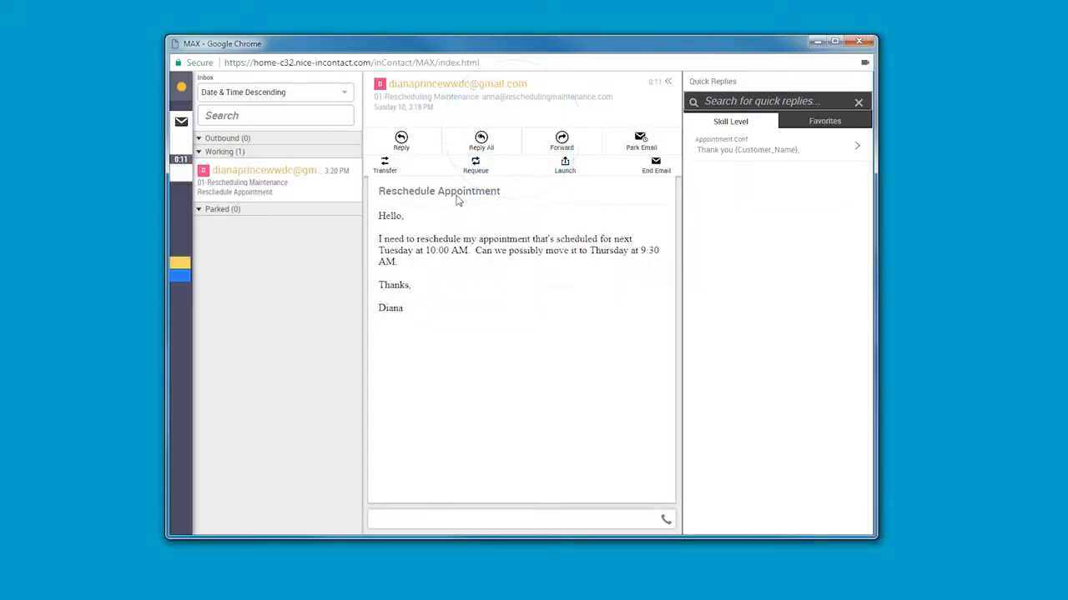
pyautogui.click(401, 140)
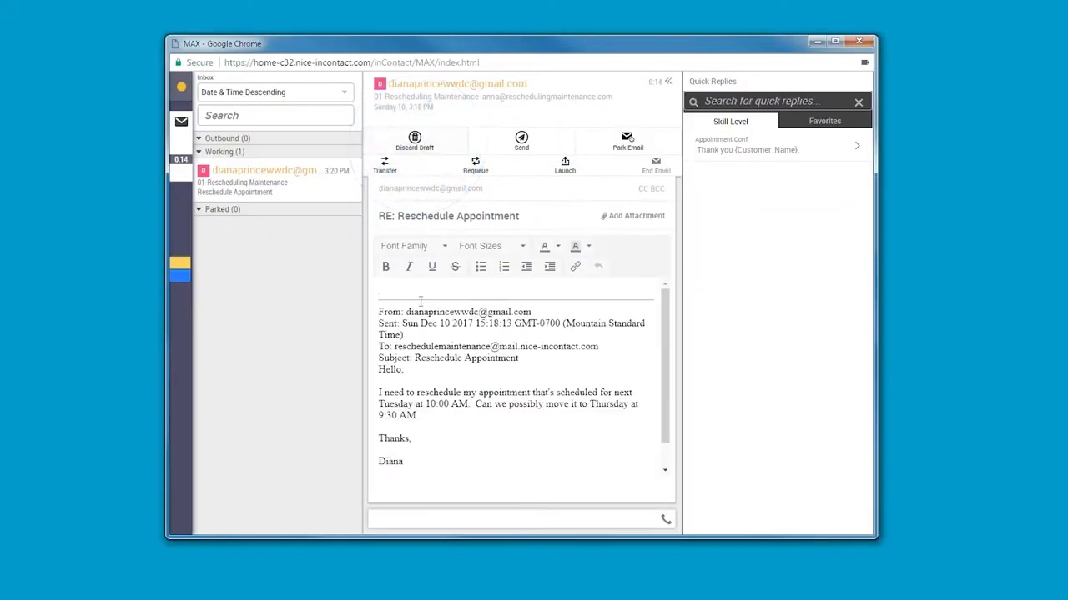
pyautogui.write('Hello Diana,')
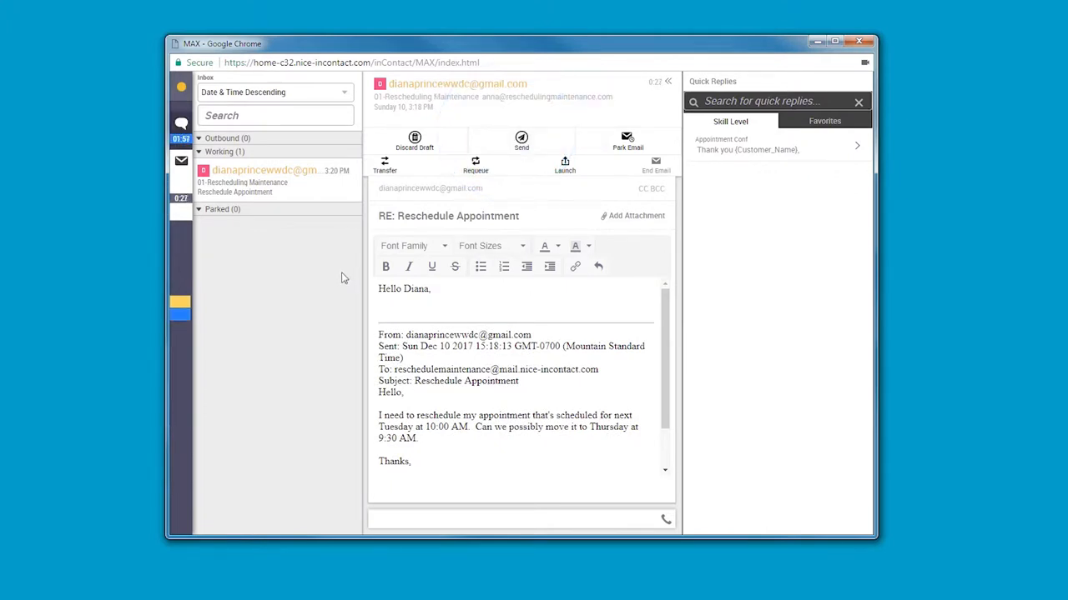
pyautogui.click(181, 123)
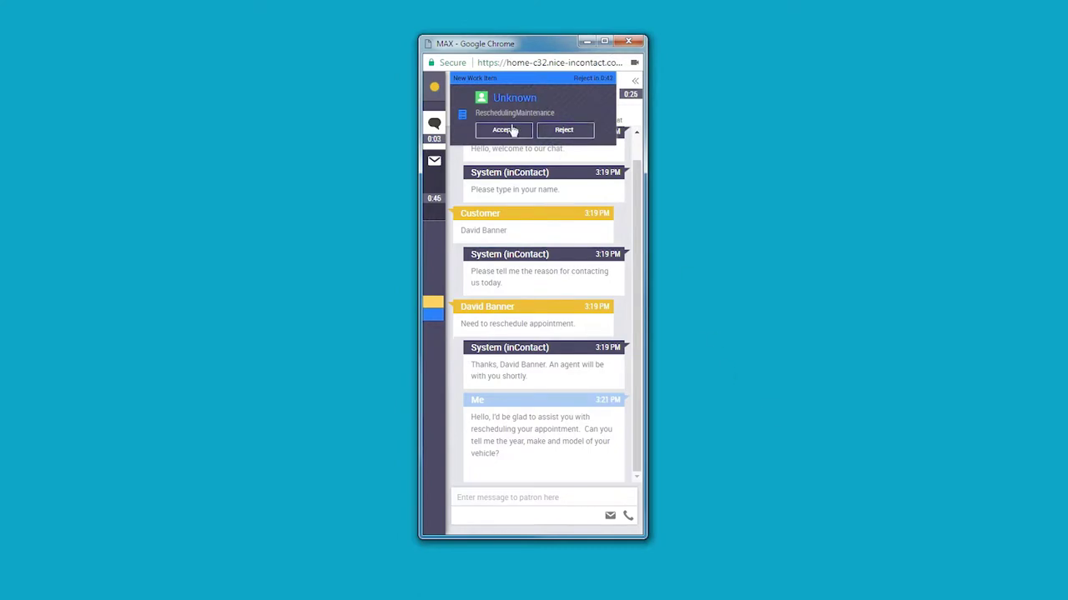
# Accept the rescheduling work item and review the opened Salesforce case.
pyautogui.click(501, 130)
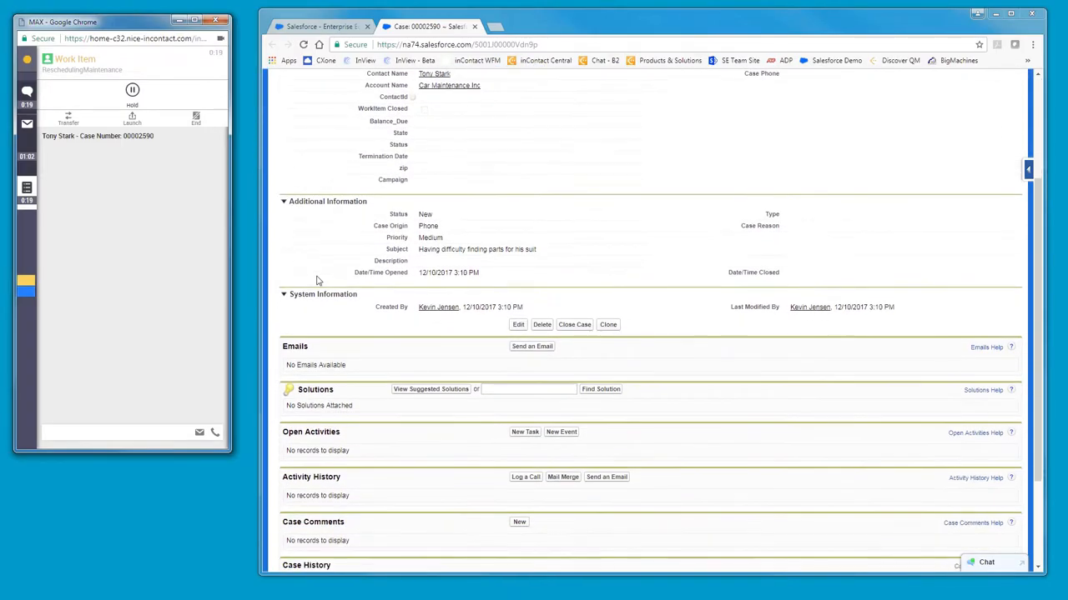
pyautogui.scroll(3)
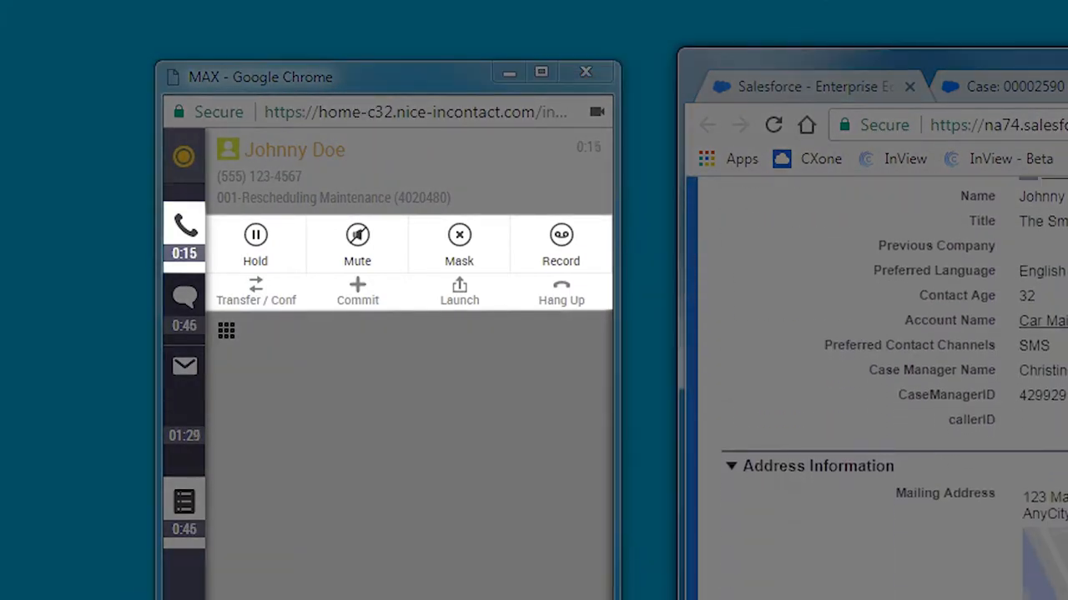
pyautogui.scroll(-3)
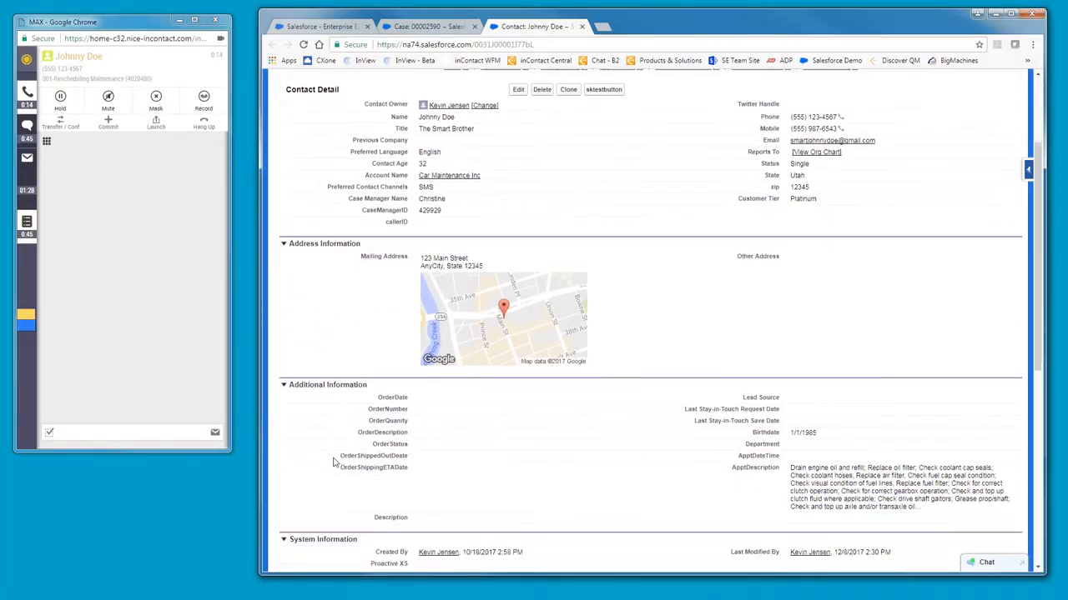
# Open Johnny Doe's Parts Order case 00002589 and launch the auto parts store site.
pyautogui.scroll(-3)
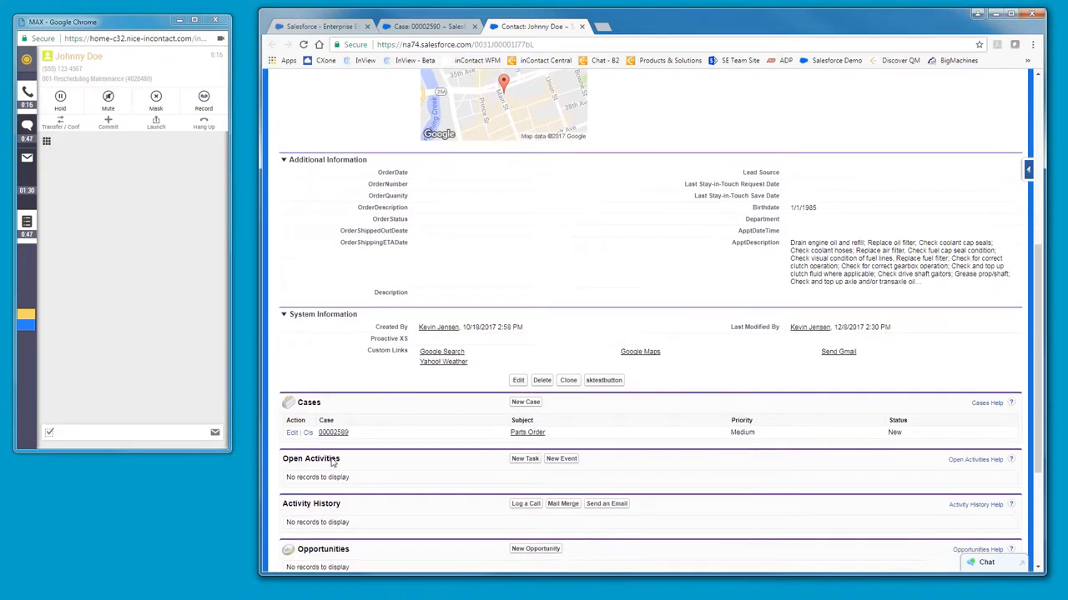
pyautogui.scroll(-3)
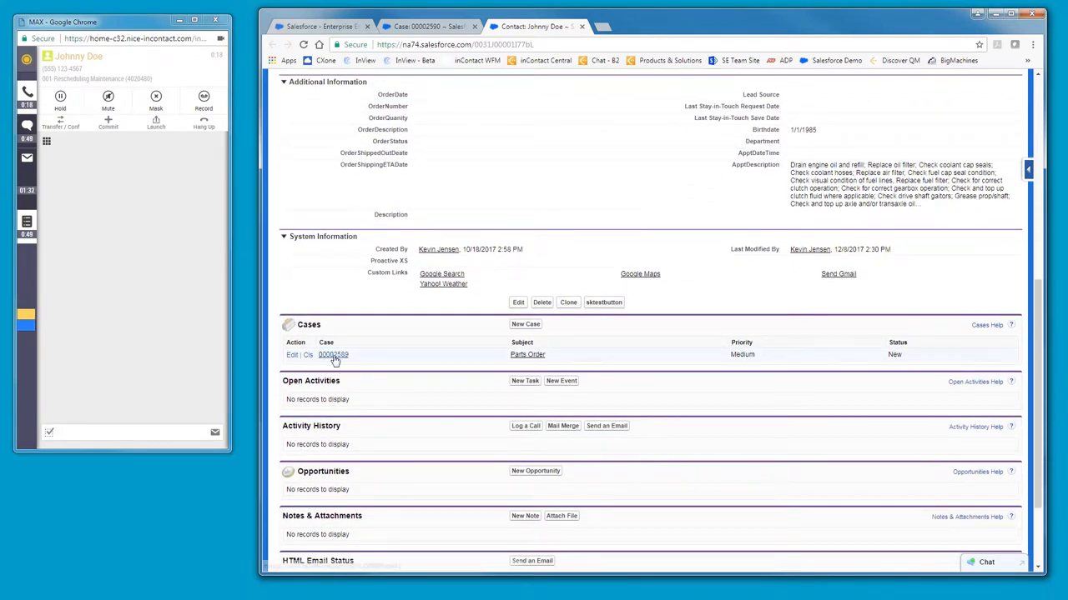
pyautogui.click(332, 354)
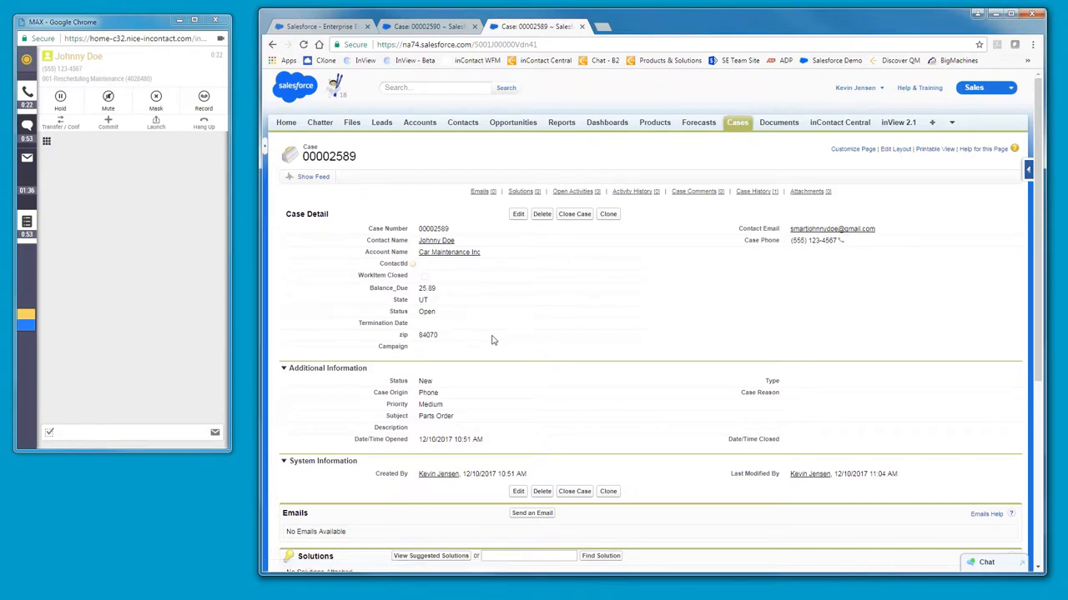
pyautogui.moveTo(310, 307)
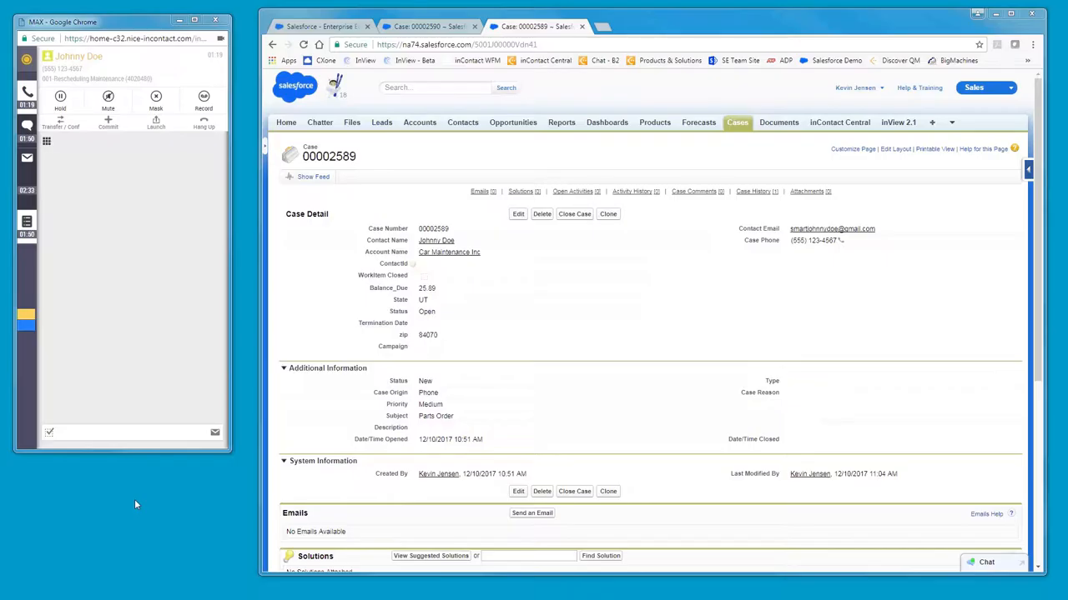
pyautogui.moveTo(156, 121)
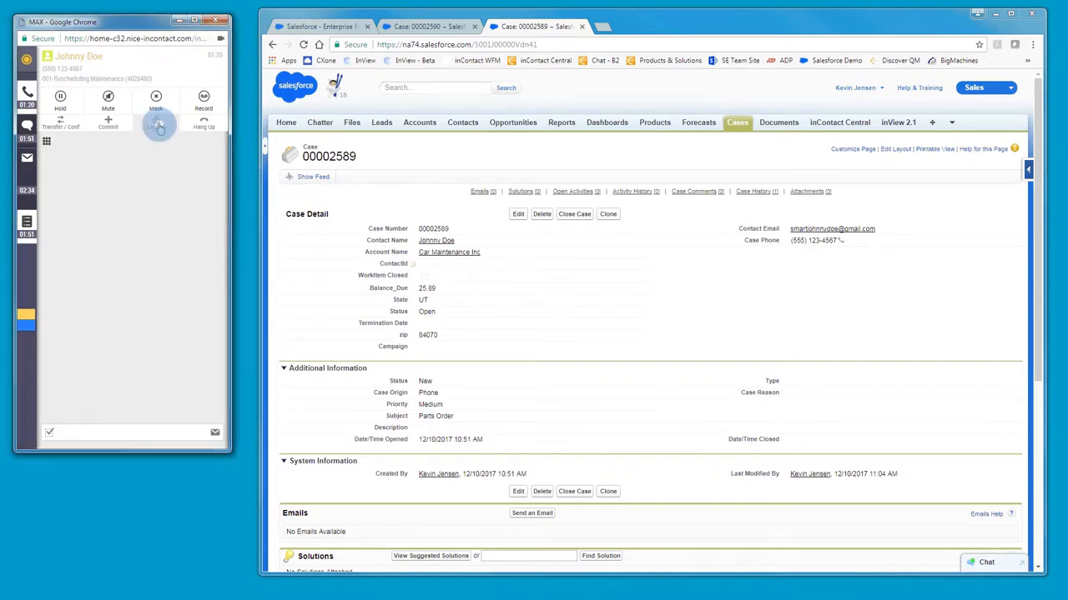
pyautogui.click(155, 123)
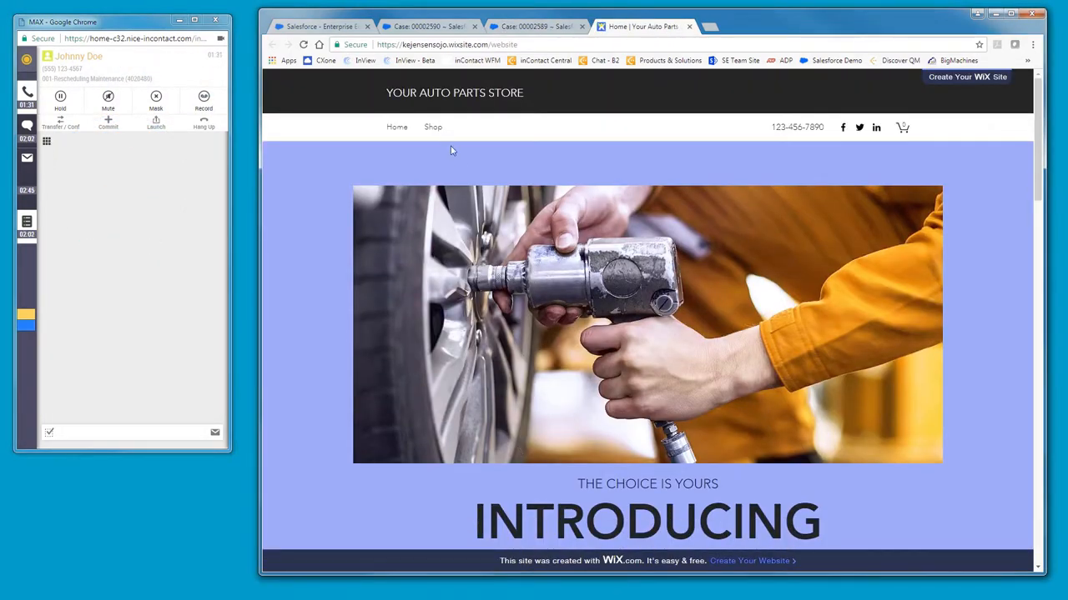
# Add the Flux Capacitor to the Wix store cart, view the cart and check out.
pyautogui.click(433, 127)
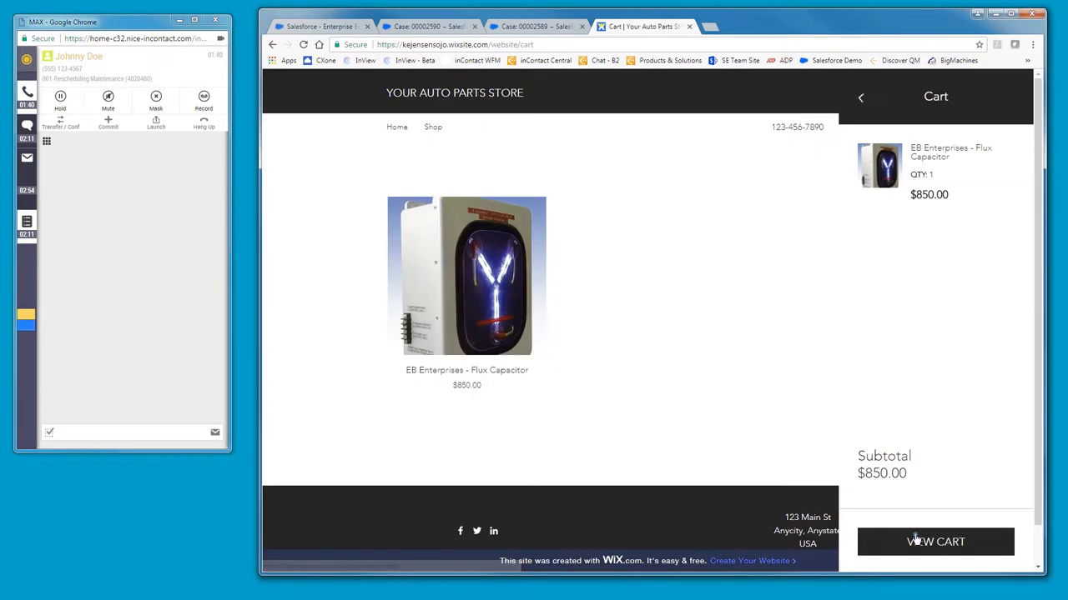
pyautogui.click(935, 541)
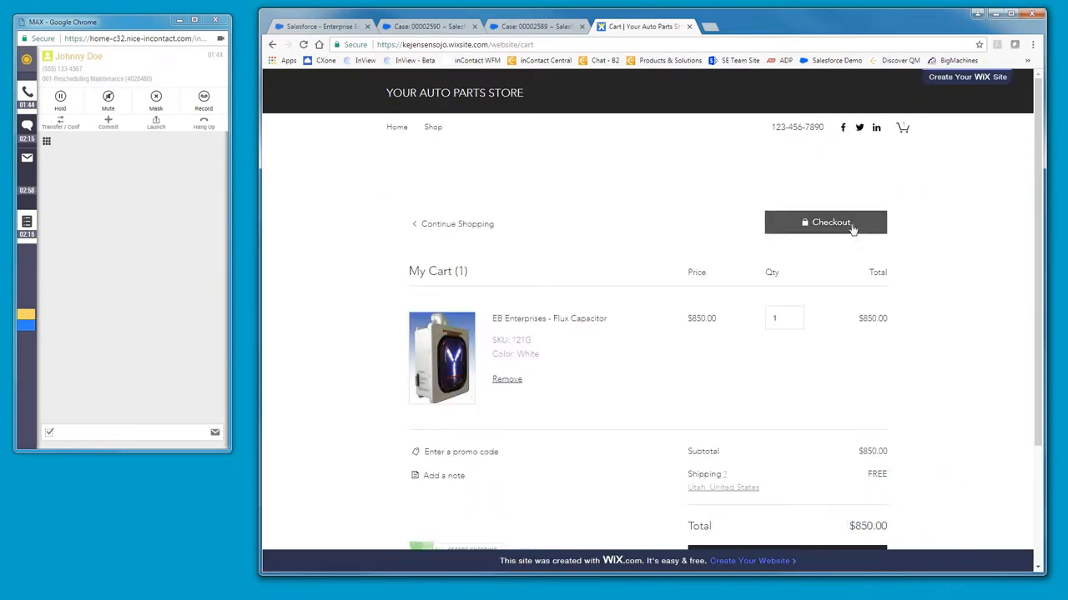
pyautogui.click(824, 222)
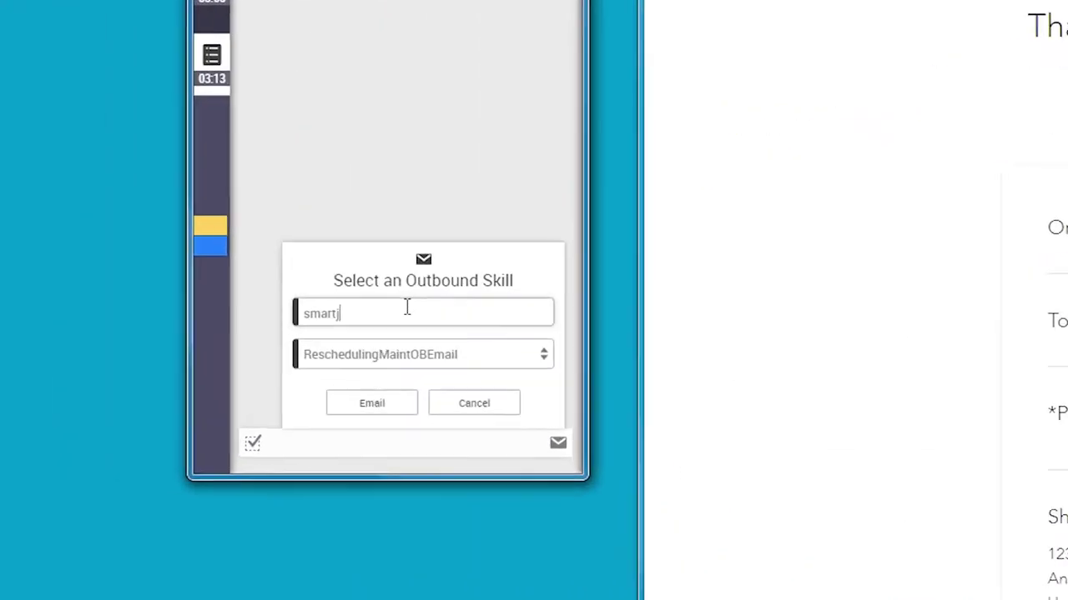
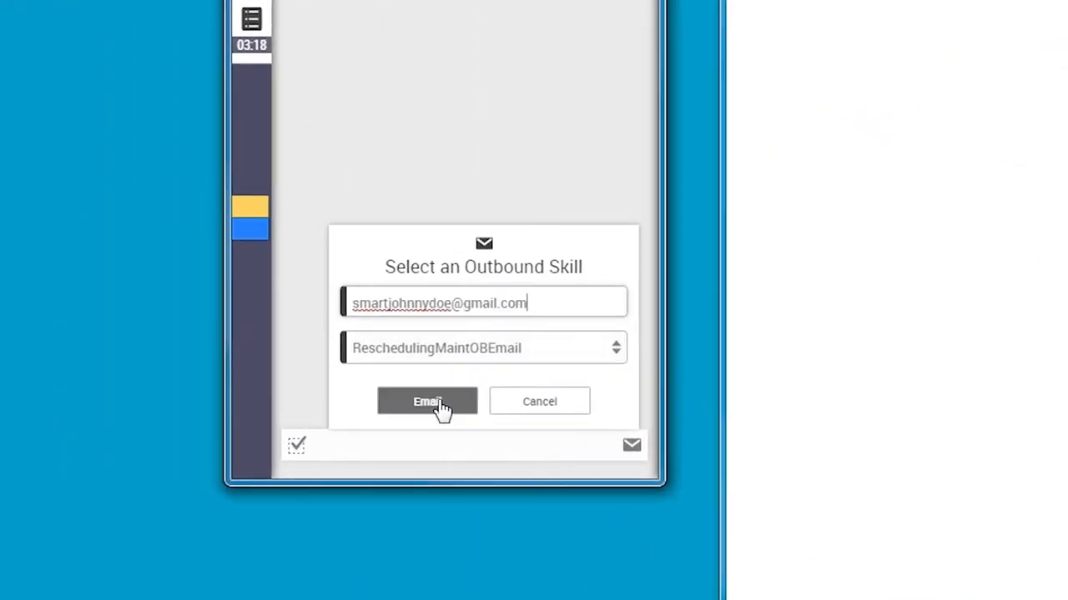
pyautogui.click(427, 401)
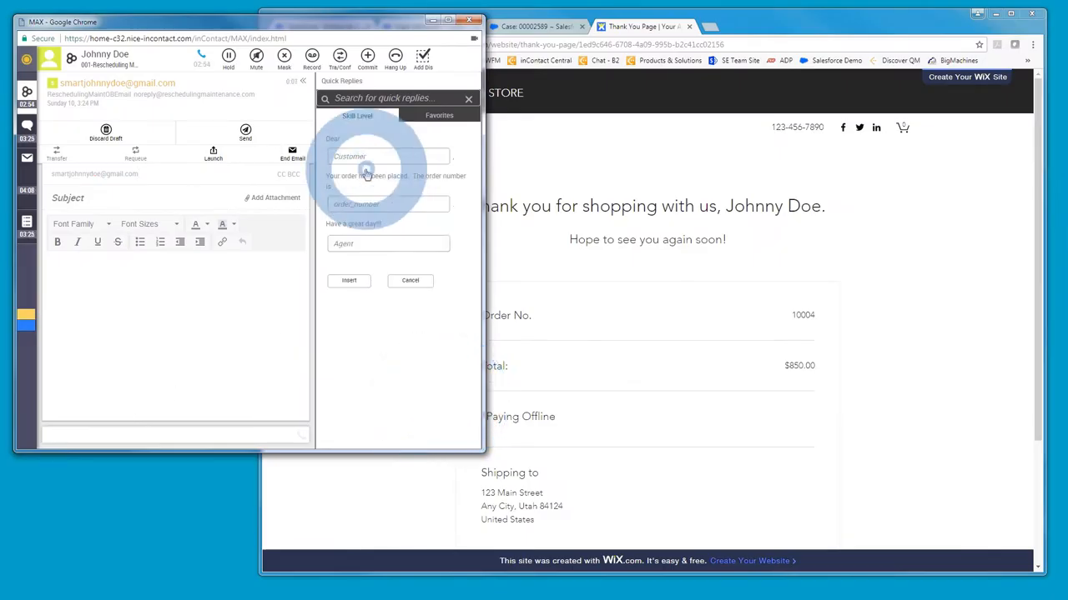
pyautogui.click(349, 281)
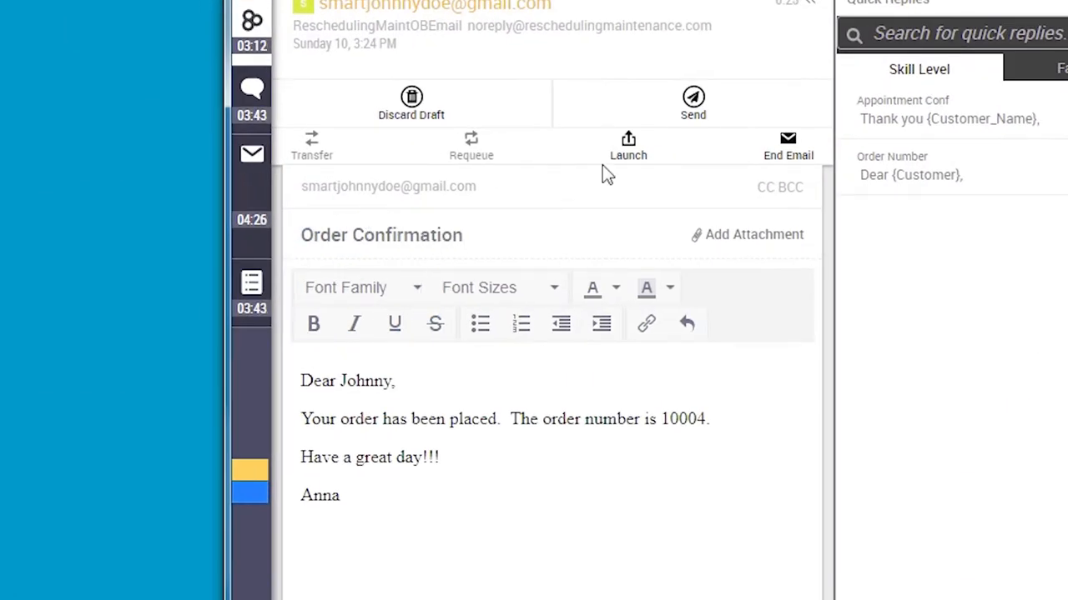
# End Johnny's call and note 'Helped Johnny with his parts order'.
pyautogui.click(627, 142)
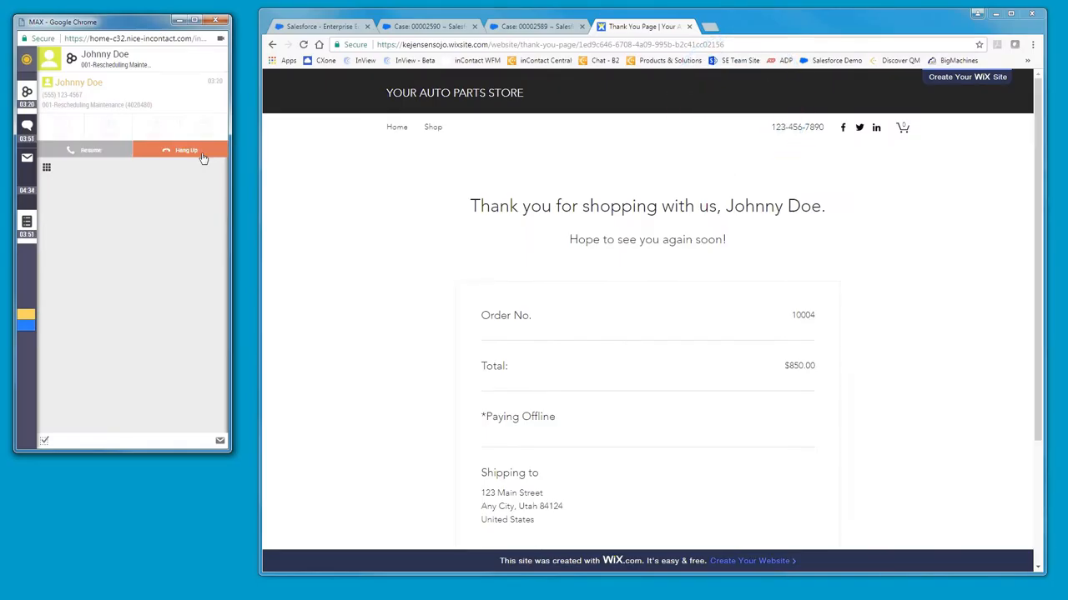
pyautogui.click(181, 150)
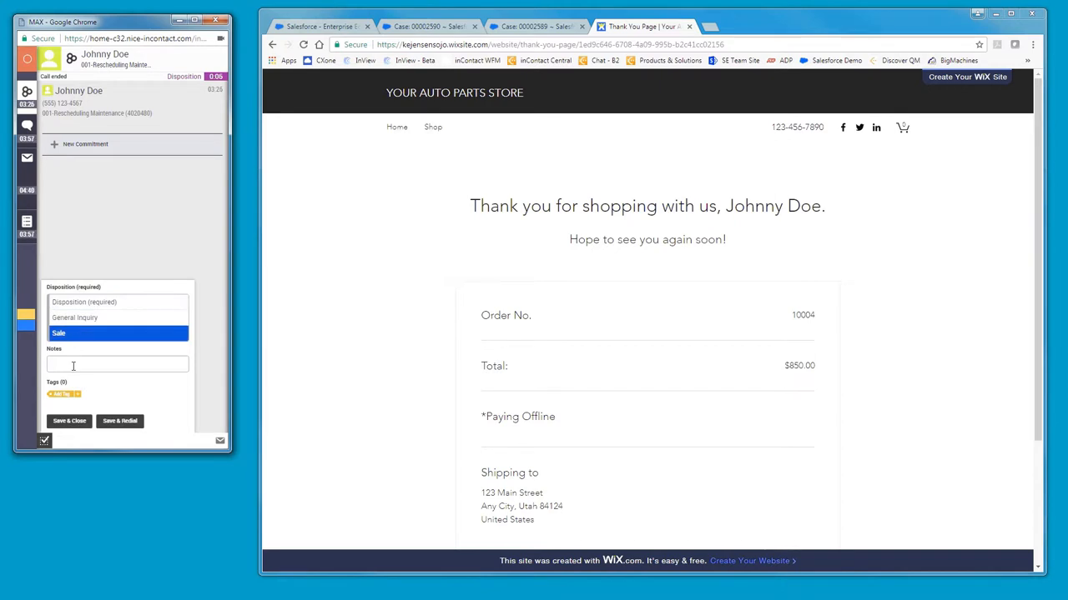
pyautogui.write('Helped Johnny with his parts order')
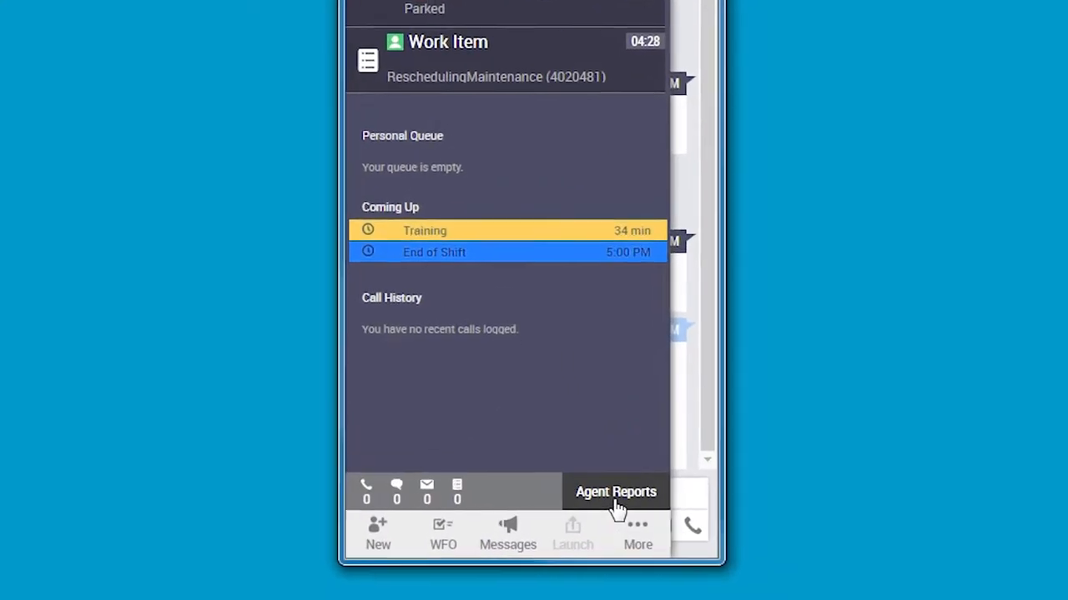
pyautogui.click(615, 492)
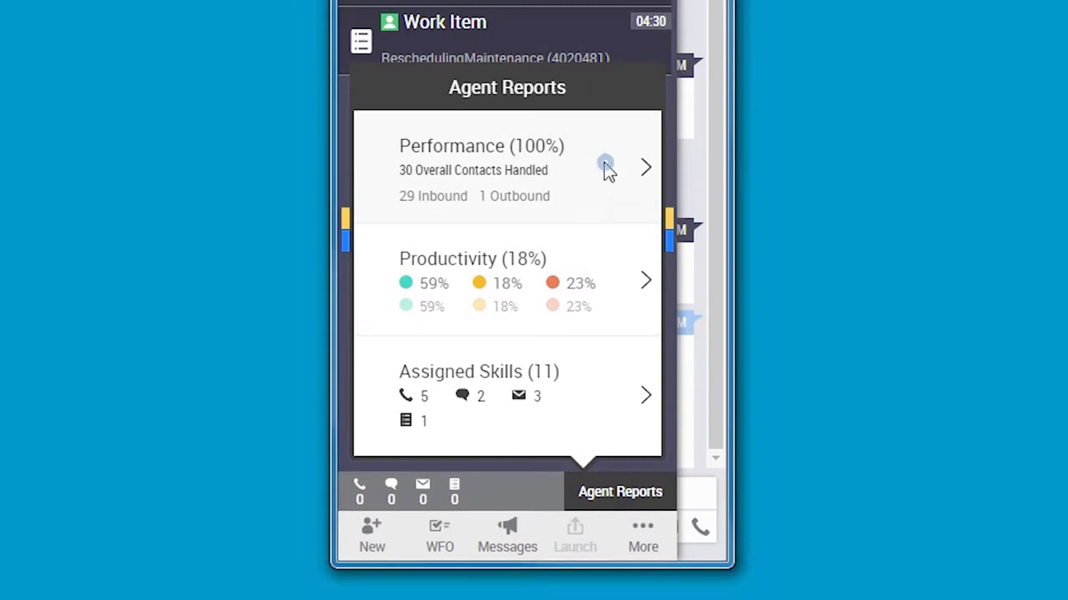
pyautogui.click(646, 167)
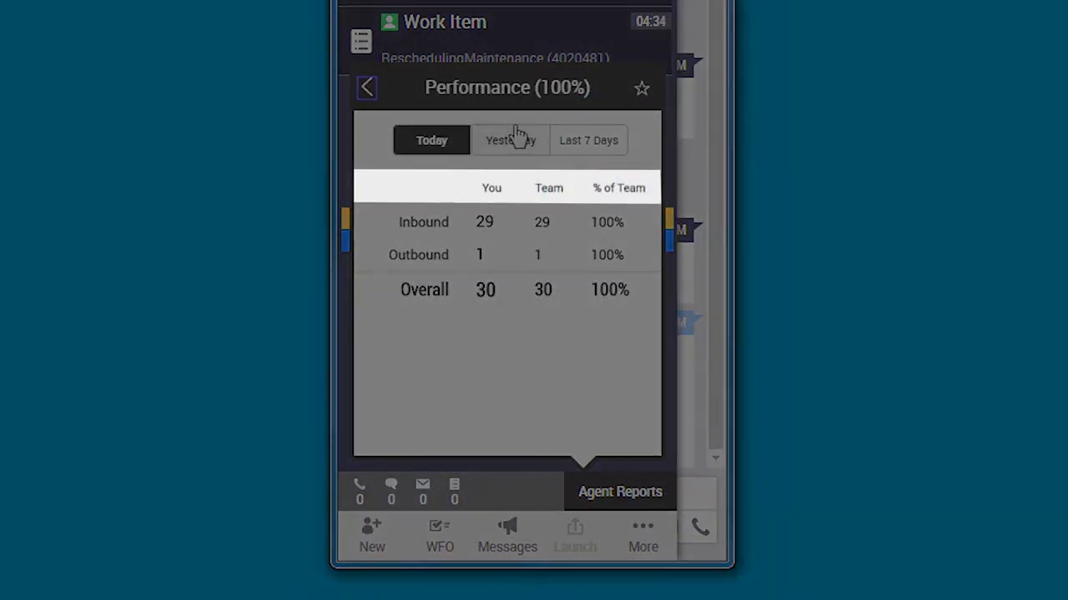
pyautogui.click(509, 140)
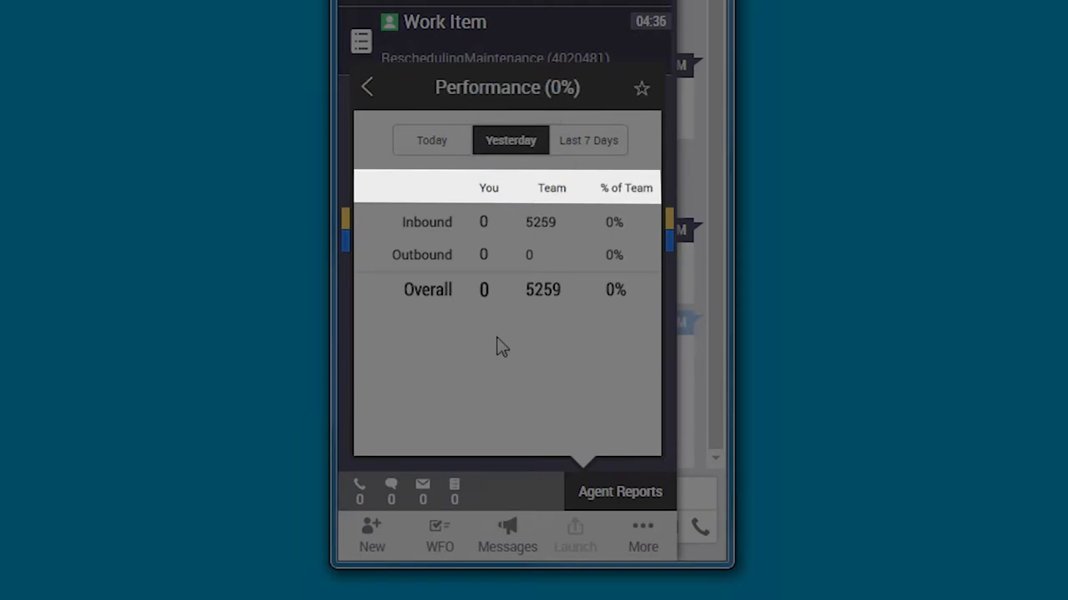
pyautogui.click(588, 139)
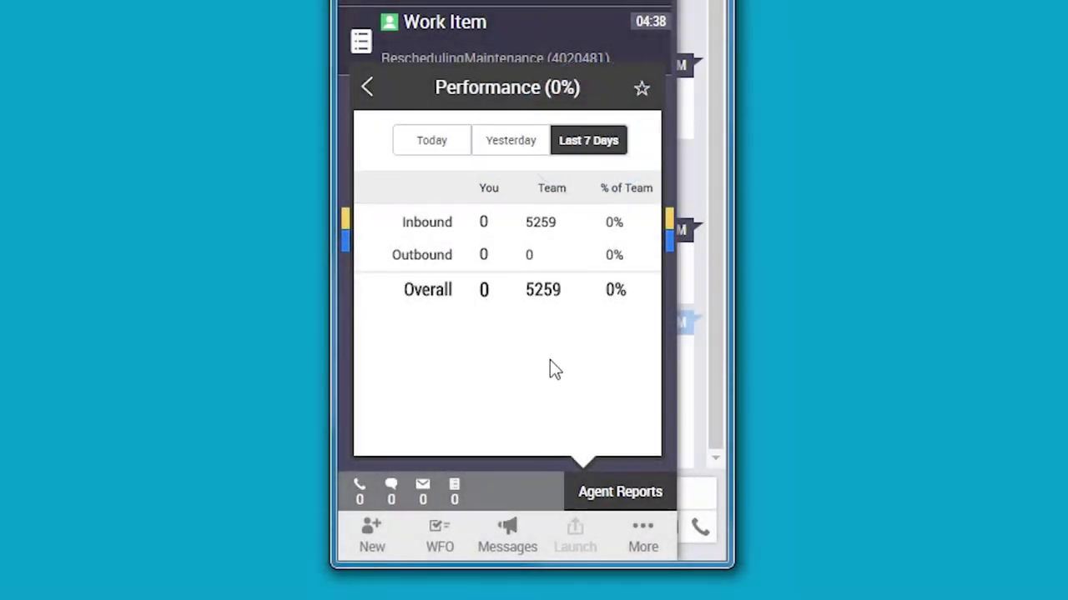
pyautogui.click(367, 87)
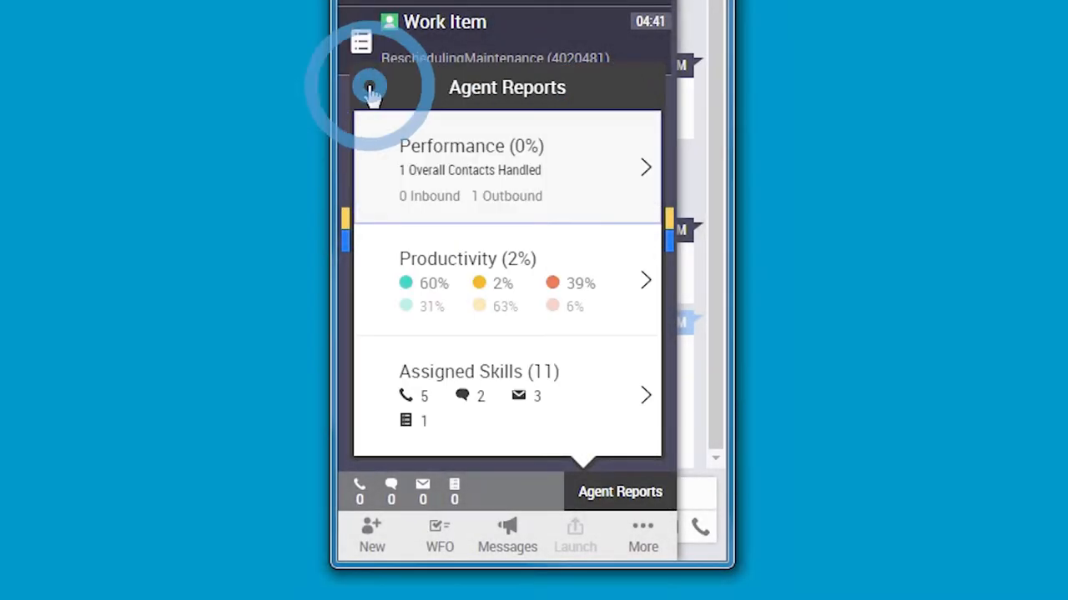
pyautogui.click(507, 281)
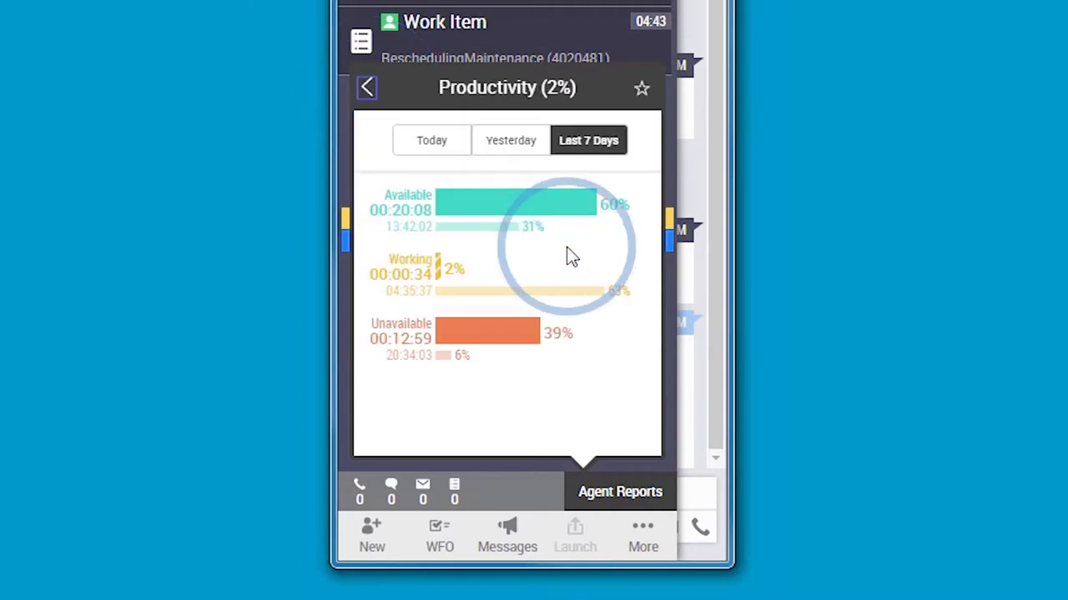
pyautogui.moveTo(607, 265)
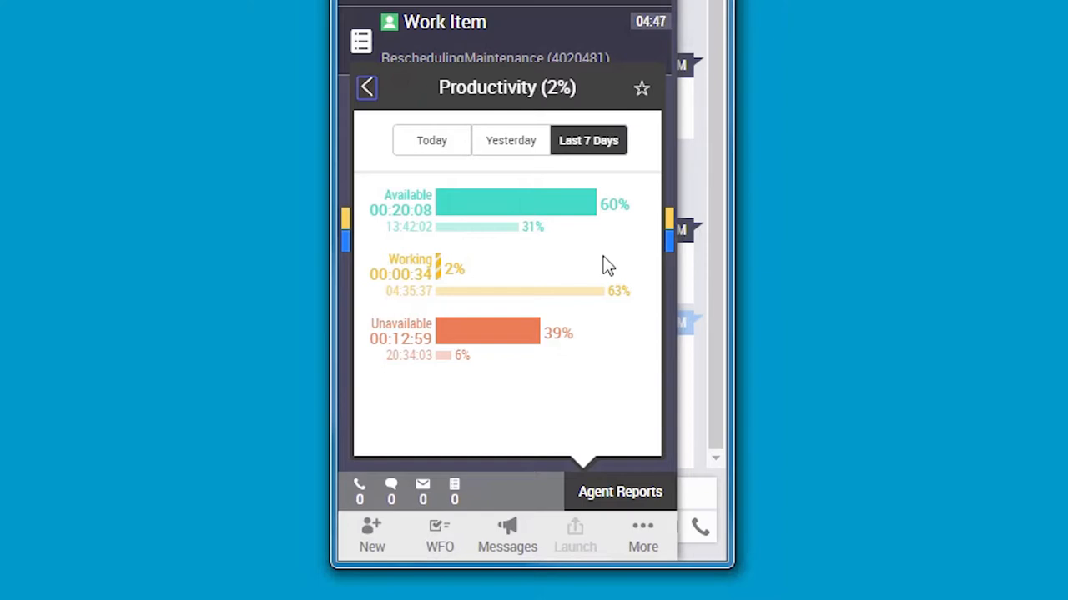
pyautogui.click(367, 87)
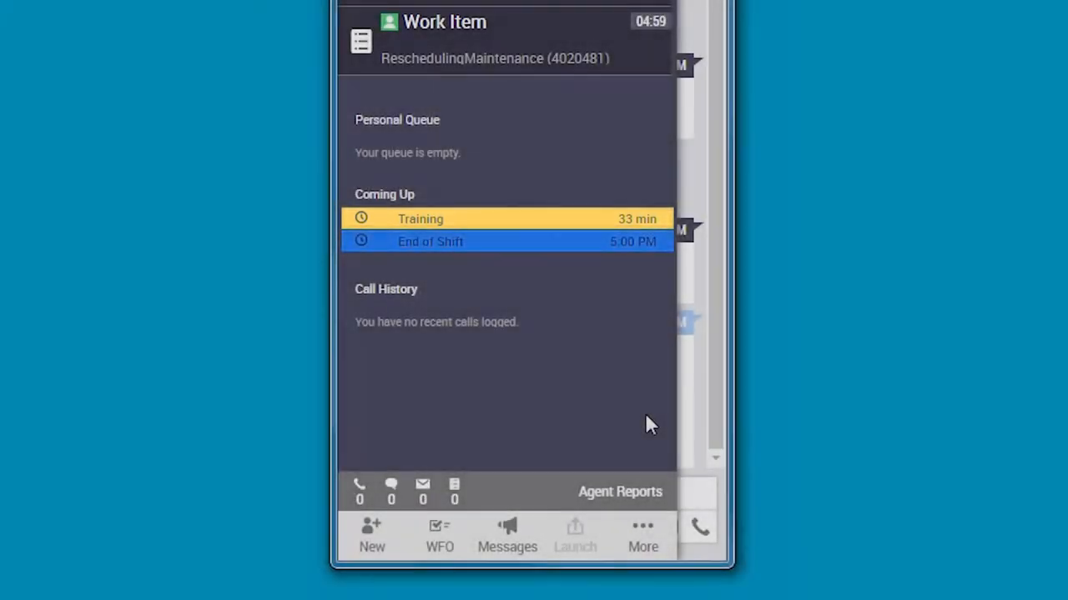
# View and close Active Queues, then read supervisor messages about Marketing Campaign training and schedule changes.
pyautogui.click(358, 490)
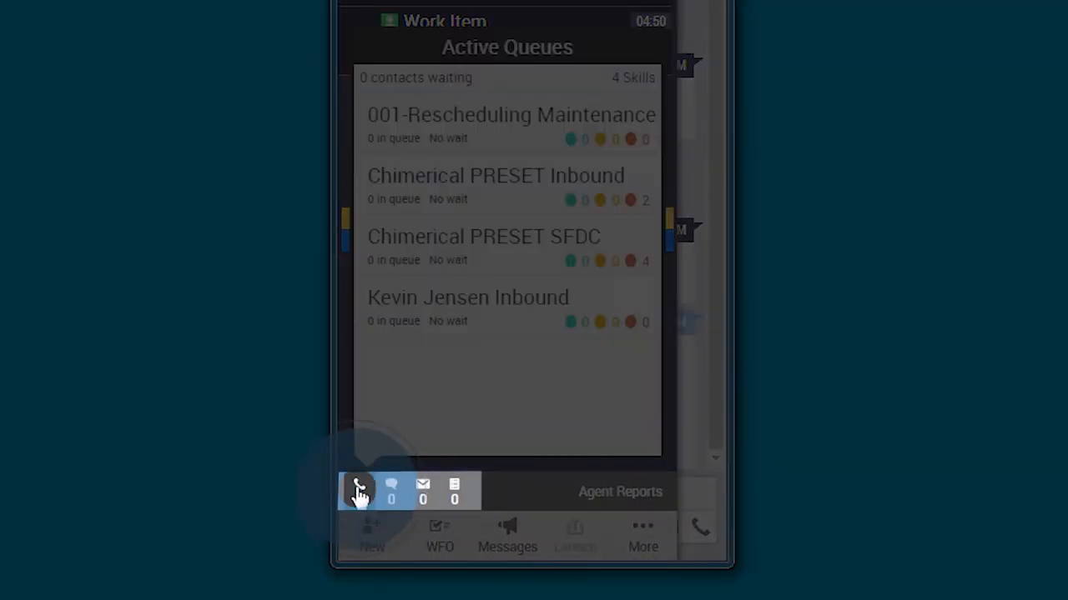
pyautogui.click(391, 491)
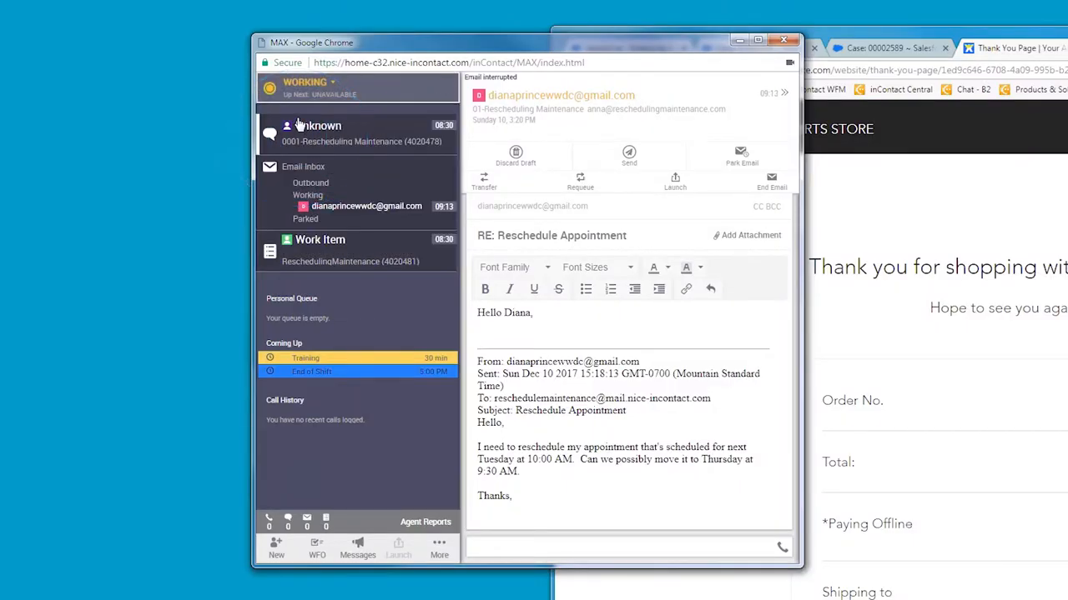
pyautogui.click(358, 549)
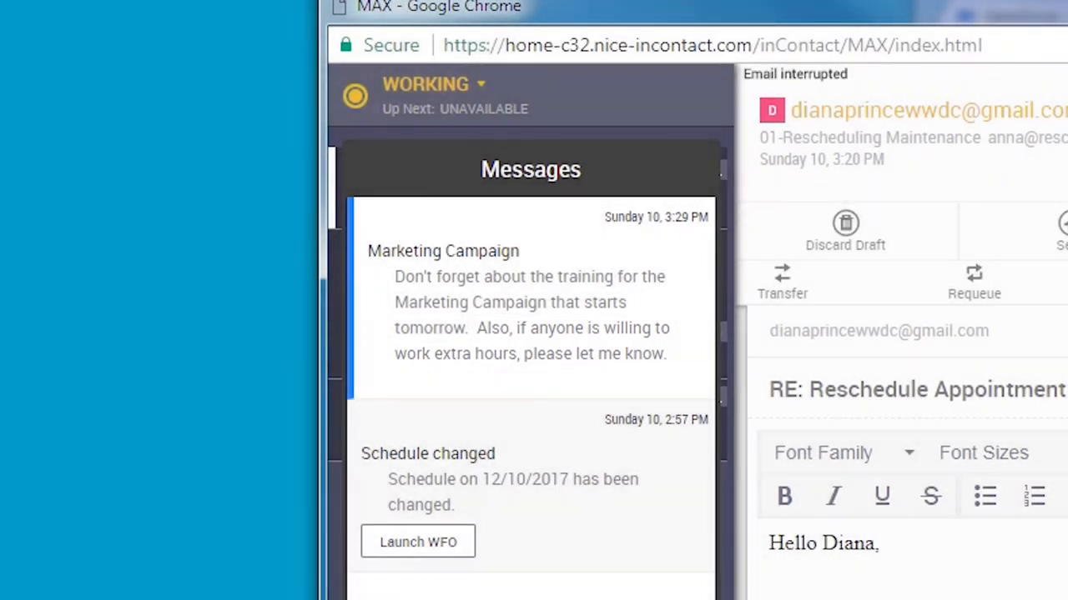
pyautogui.click(417, 541)
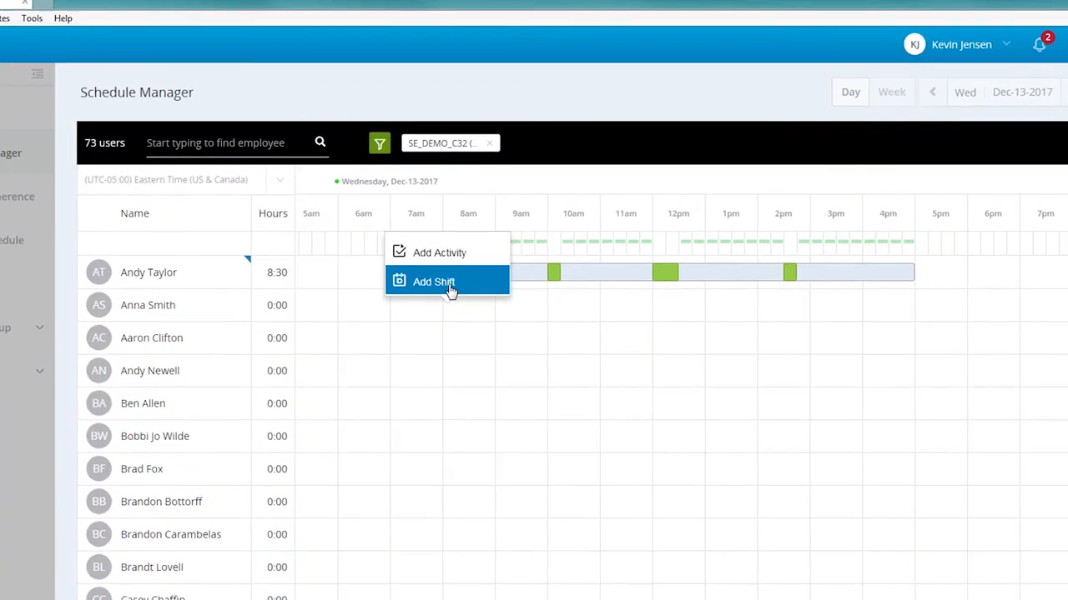
pyautogui.click(433, 281)
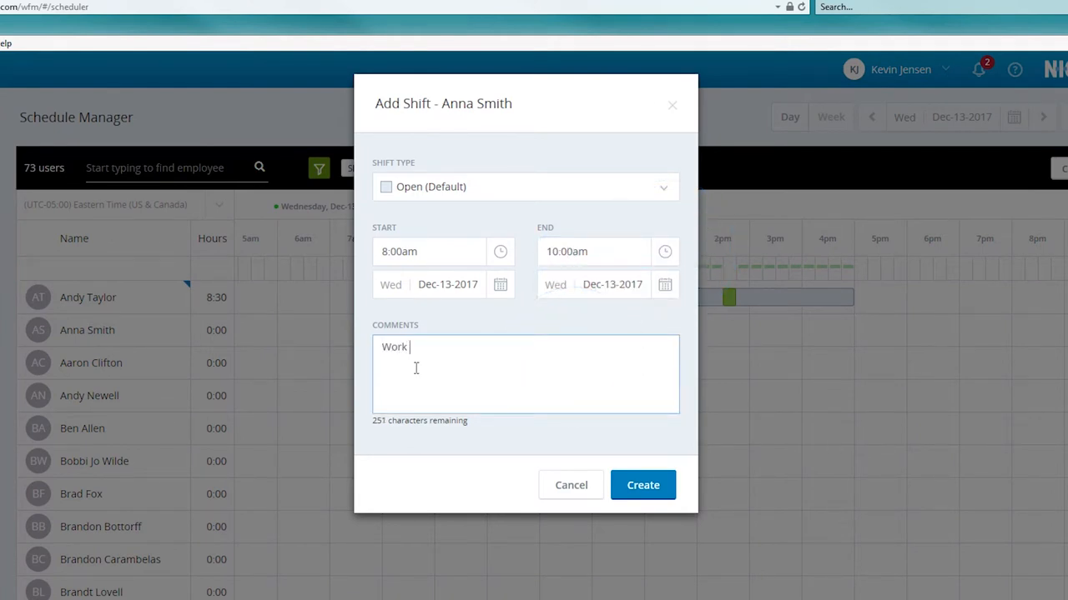
pyautogui.write('from Home')
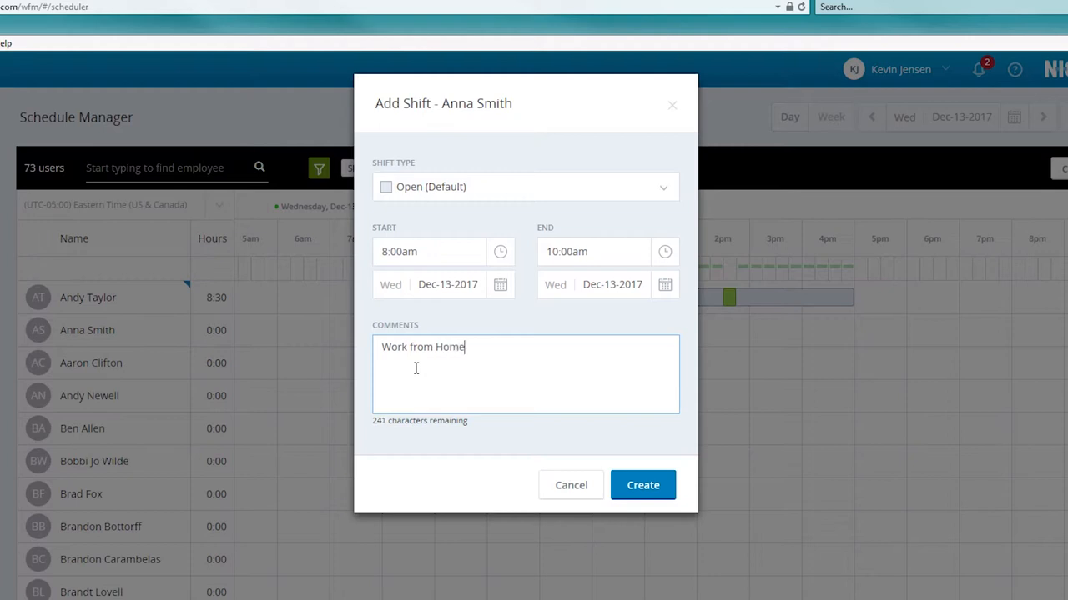